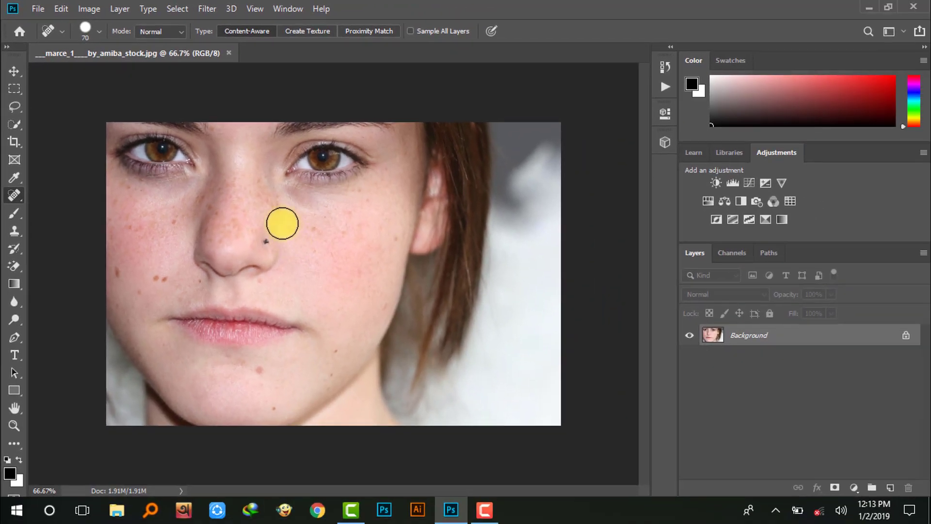
# Duplicate the Background portrait layer with Ctrl+J
pyautogui.press('ctrl+j')
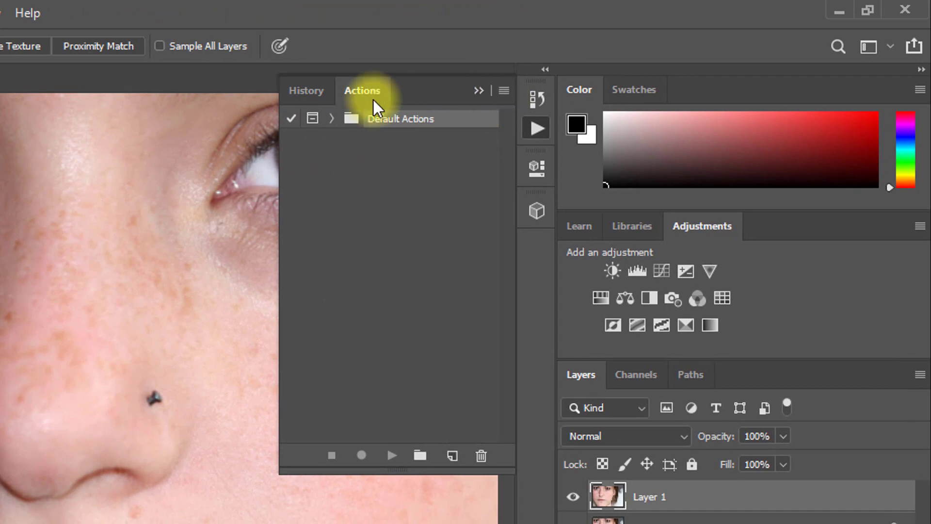
# Load the skin spot remover action set from the Actions panel menu
pyautogui.click(412, 438)
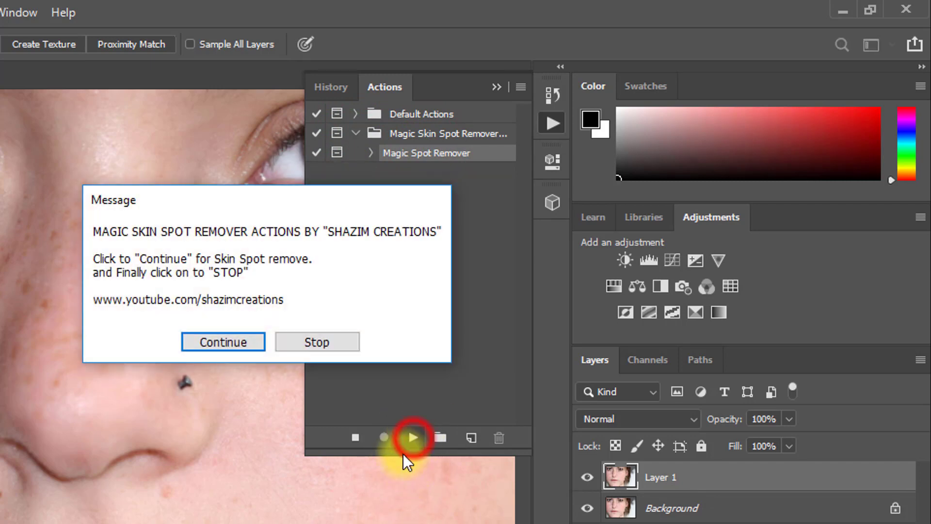
# Continue the Magic Spot Remover action and dismiss its closing thank-you message
pyautogui.click(222, 341)
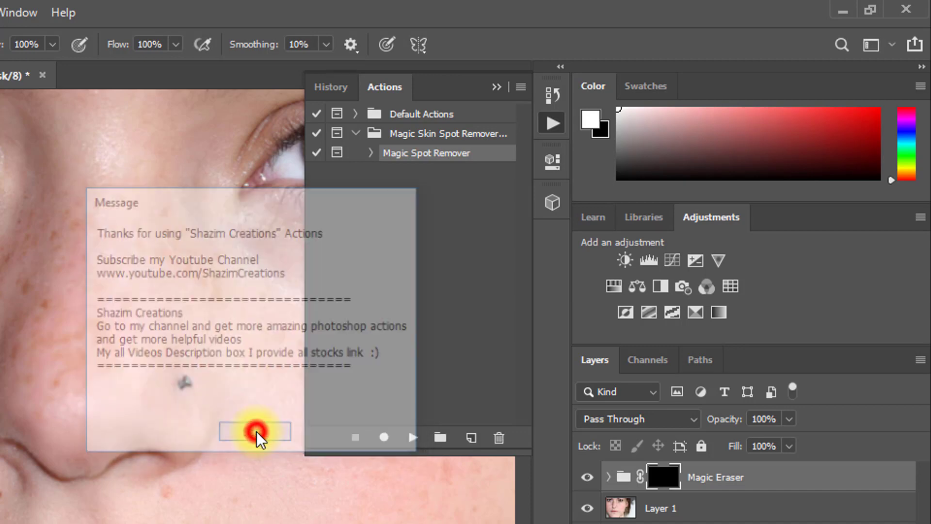
pyautogui.click(254, 430)
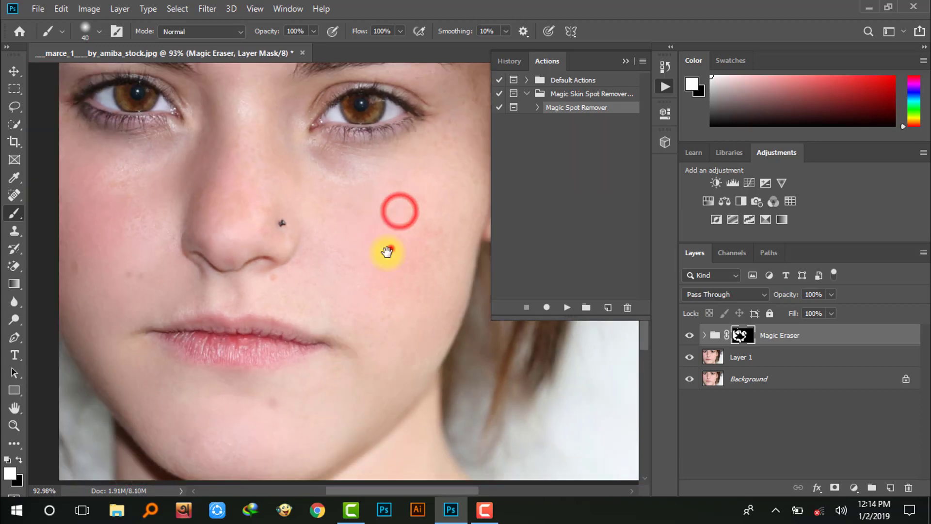
# Open the File menu after the skin retouching is complete
pyautogui.click(37, 8)
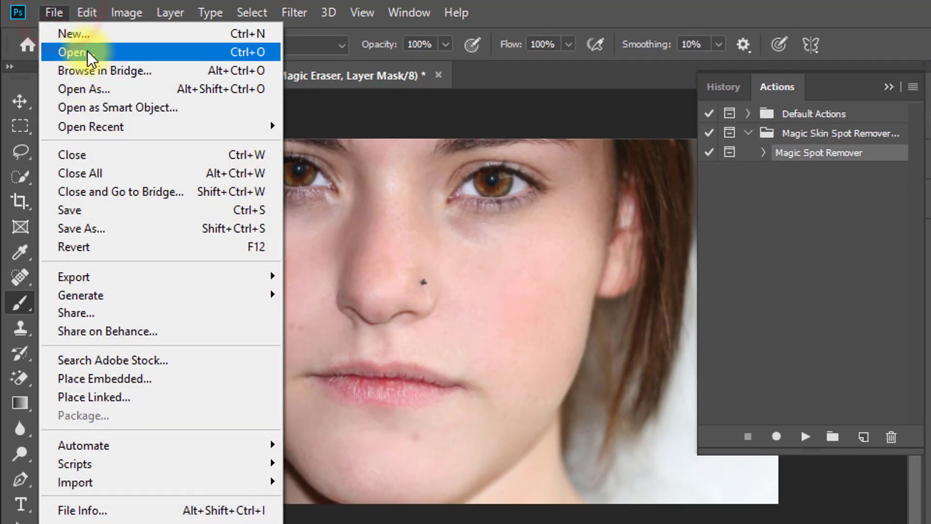